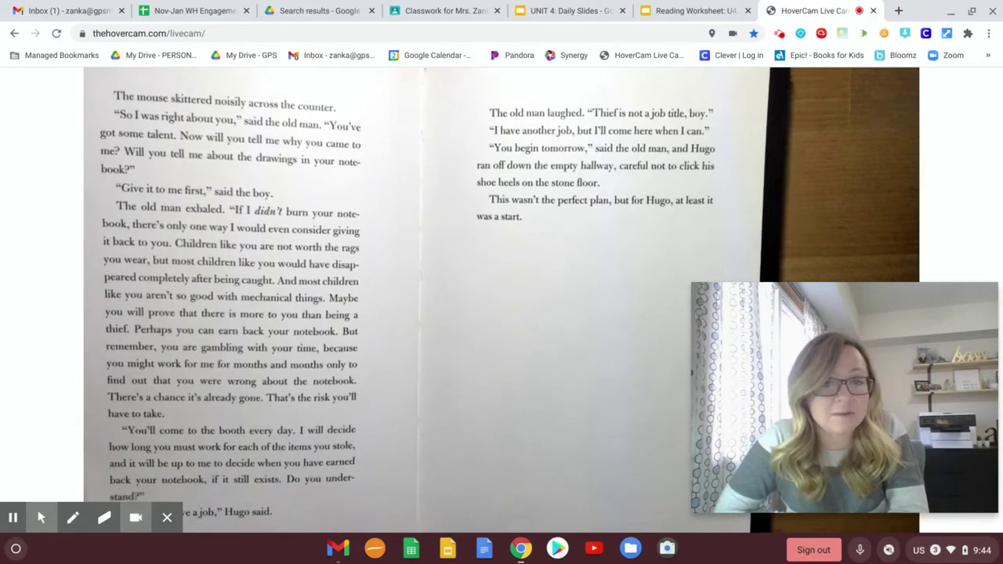
{"action": "scroll", "scroll_direction": "down", "scroll_amount": 3}
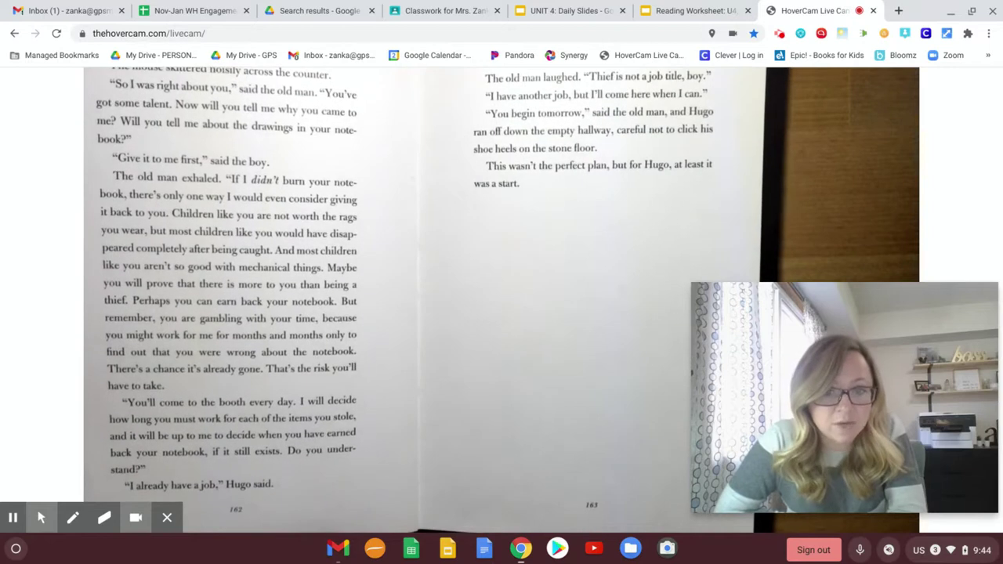